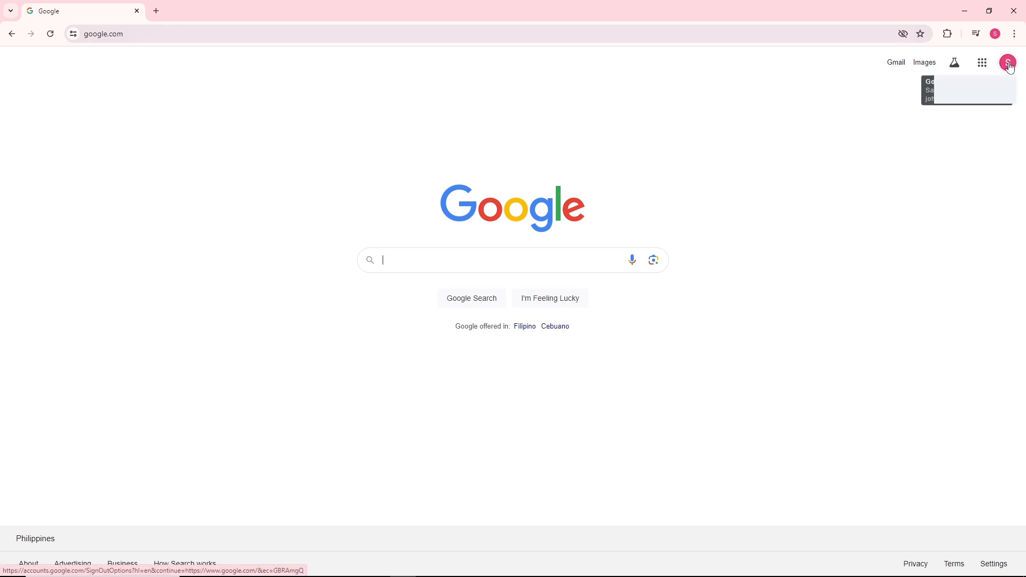
From the profile avatar panel, go to 'Manage your Google Account'
left_click(1007, 62)
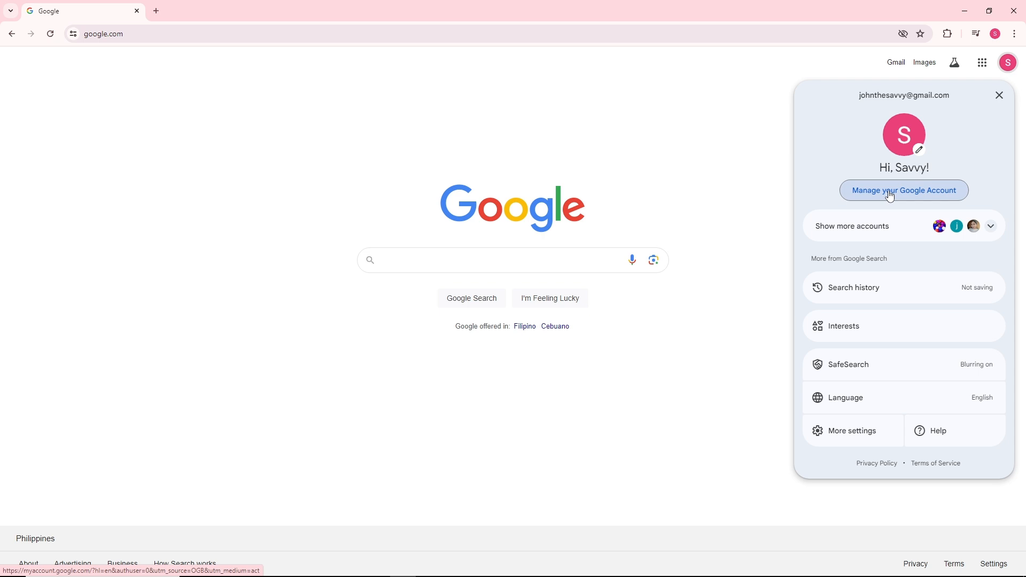
left_click(903, 190)
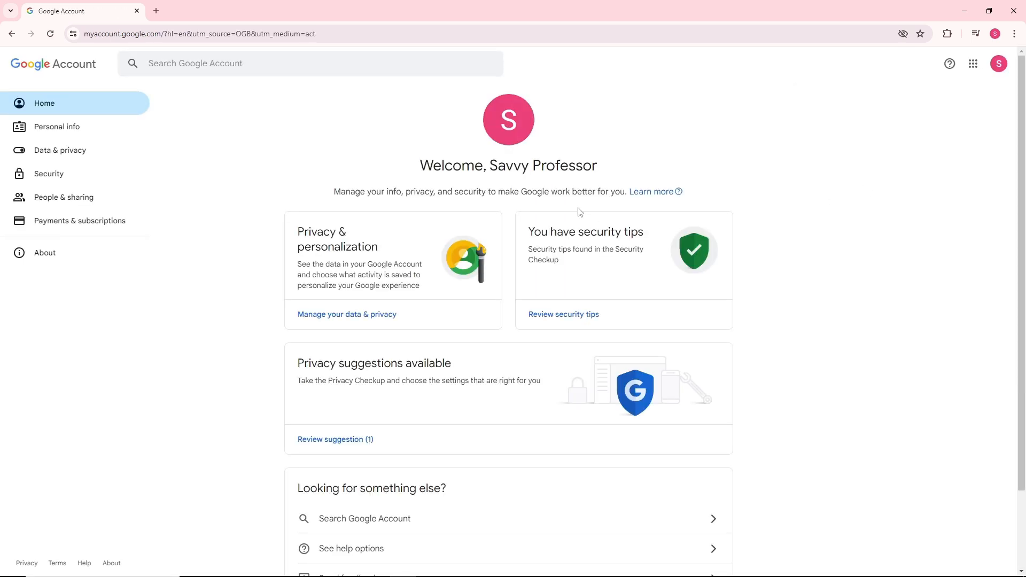
mouse_move(48, 175)
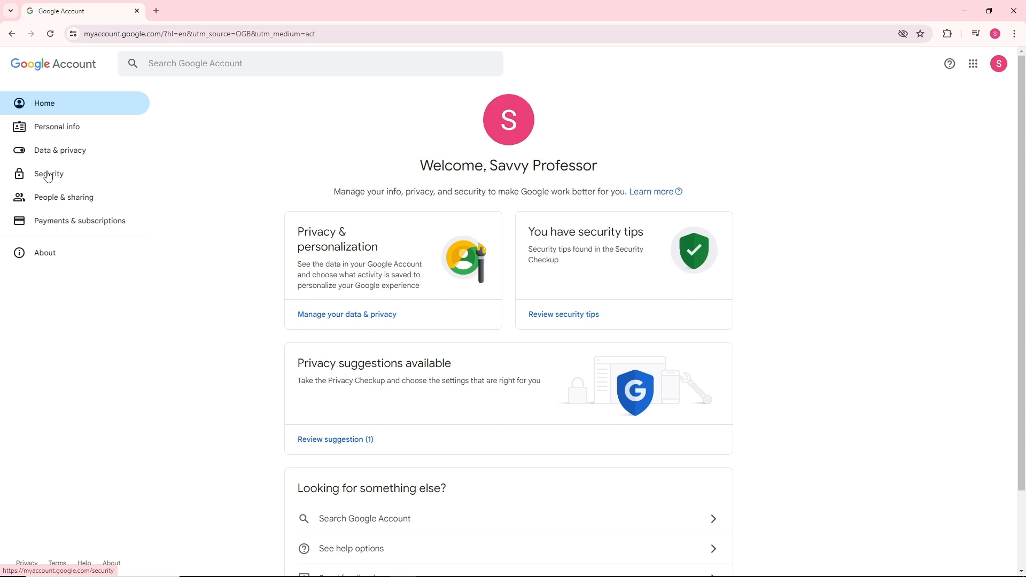
Go to Security, then 'Review security activity (10)' under Recent security activity
left_click(48, 173)
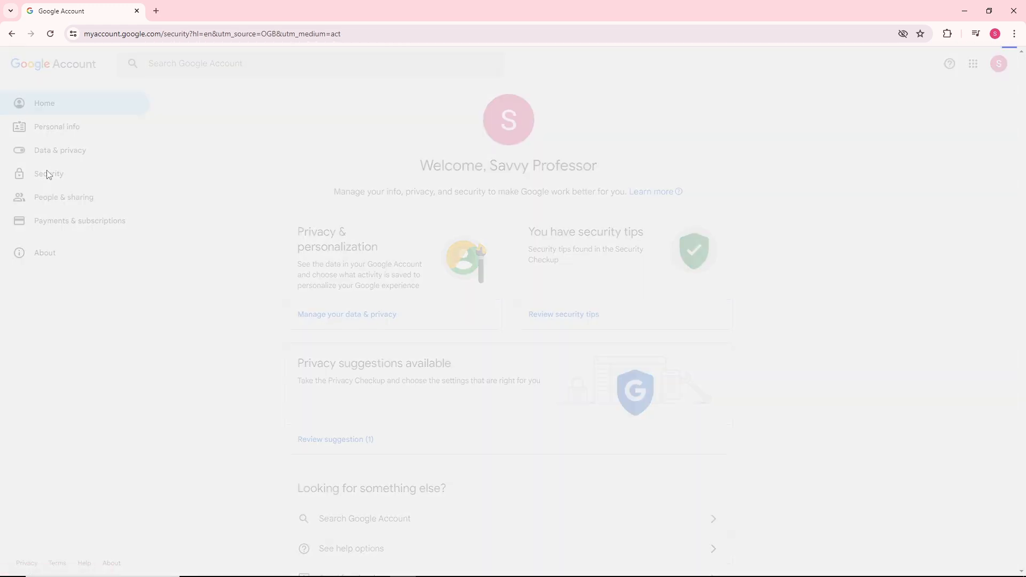
left_click(48, 173)
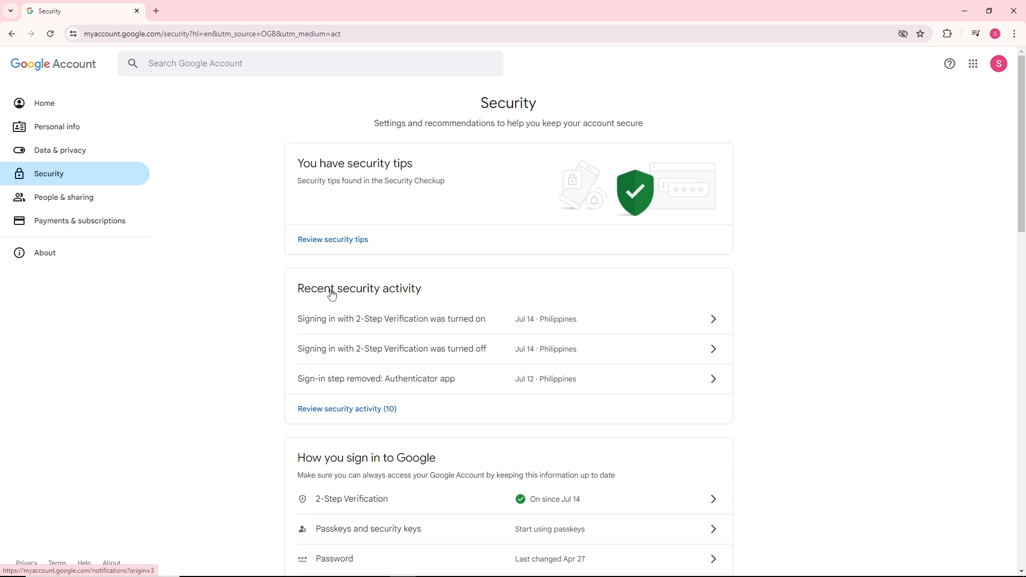
mouse_move(401, 286)
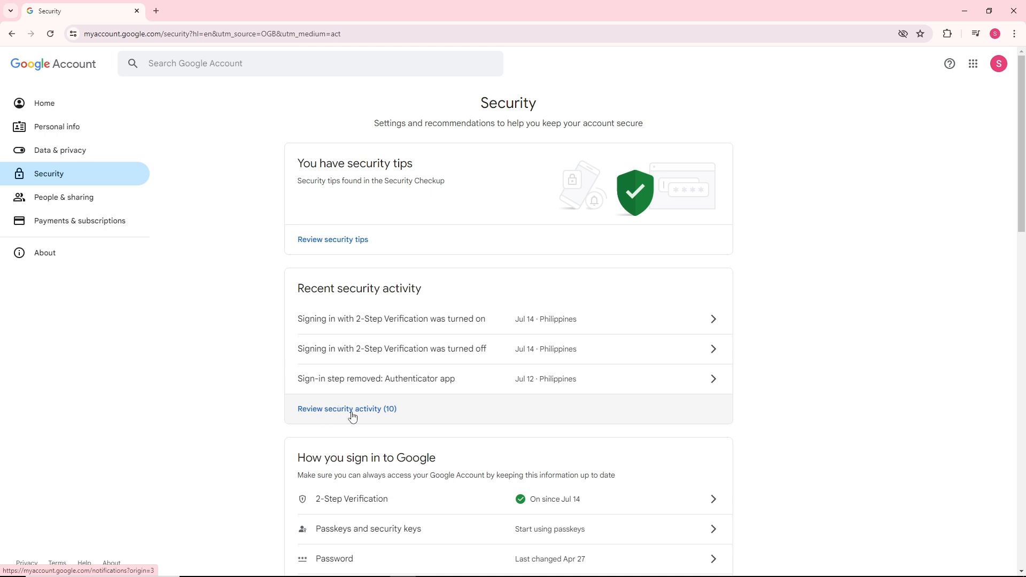
left_click(346, 408)
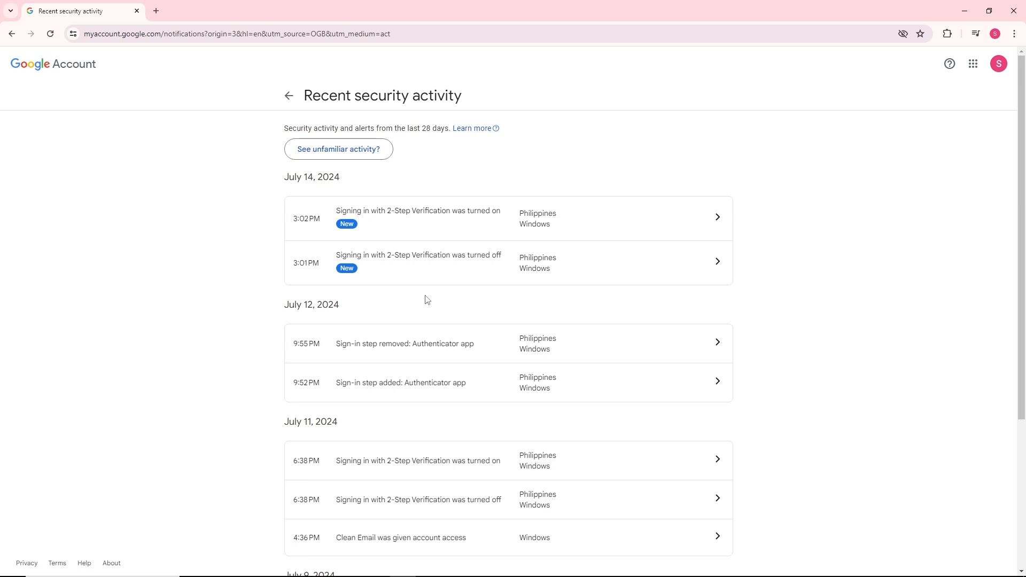
mouse_move(556, 225)
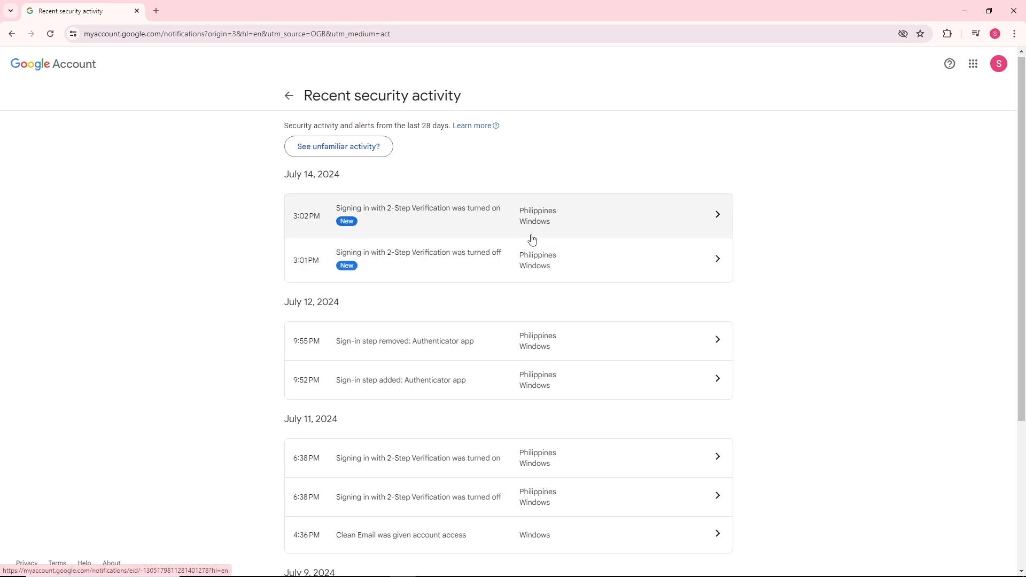
scroll("down", 3)
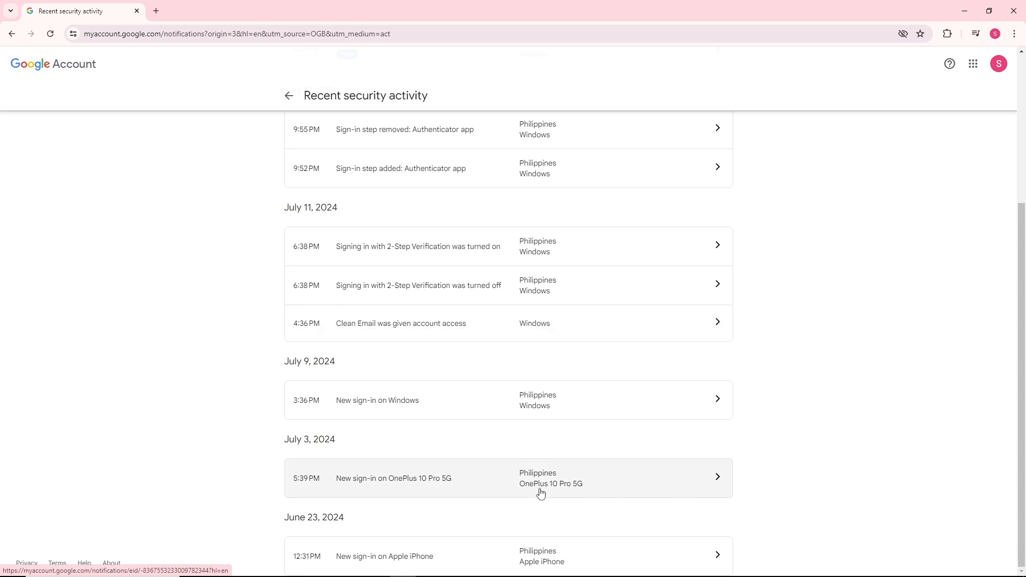
mouse_move(561, 495)
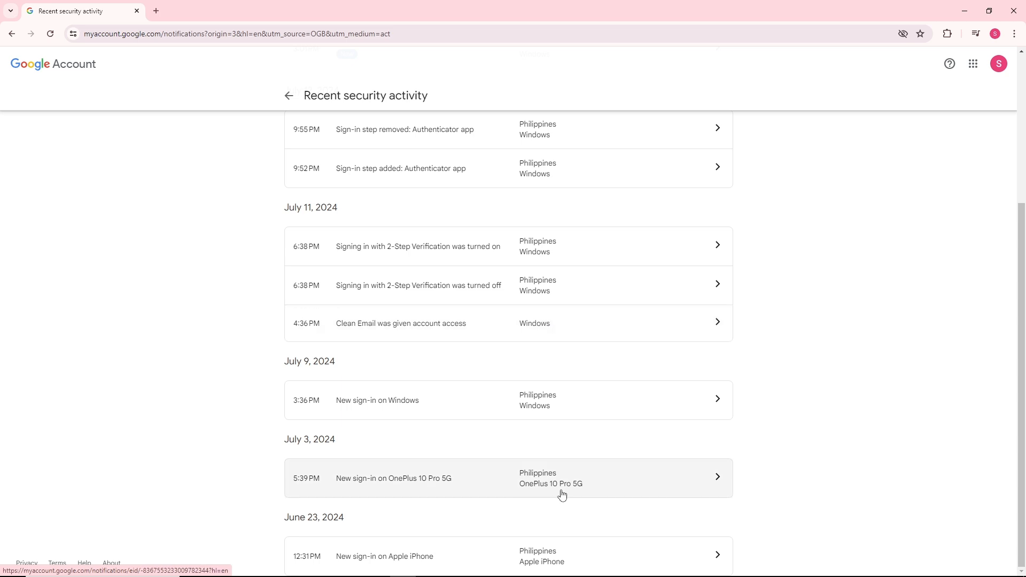
mouse_move(537, 561)
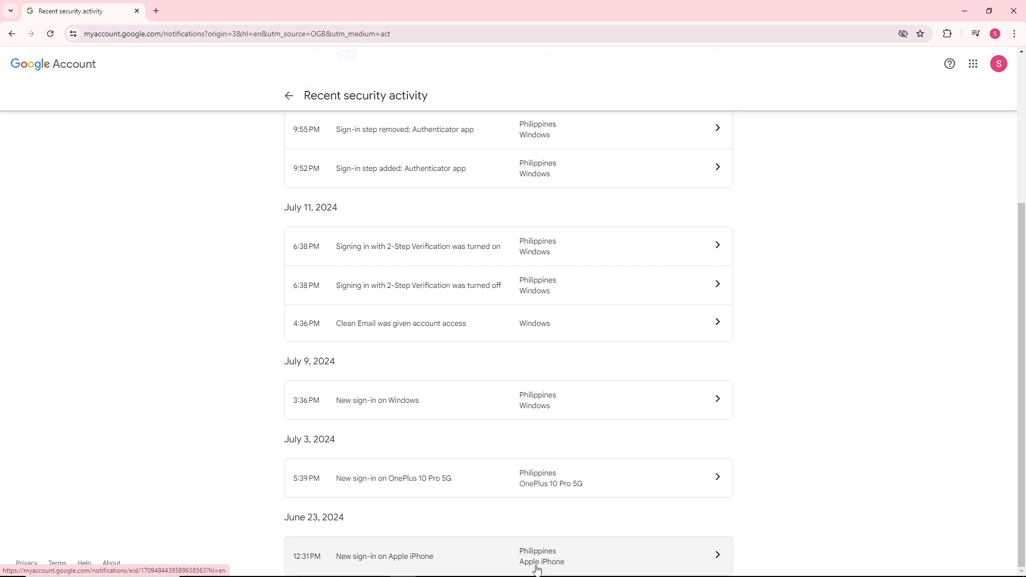
scroll("down", 3)
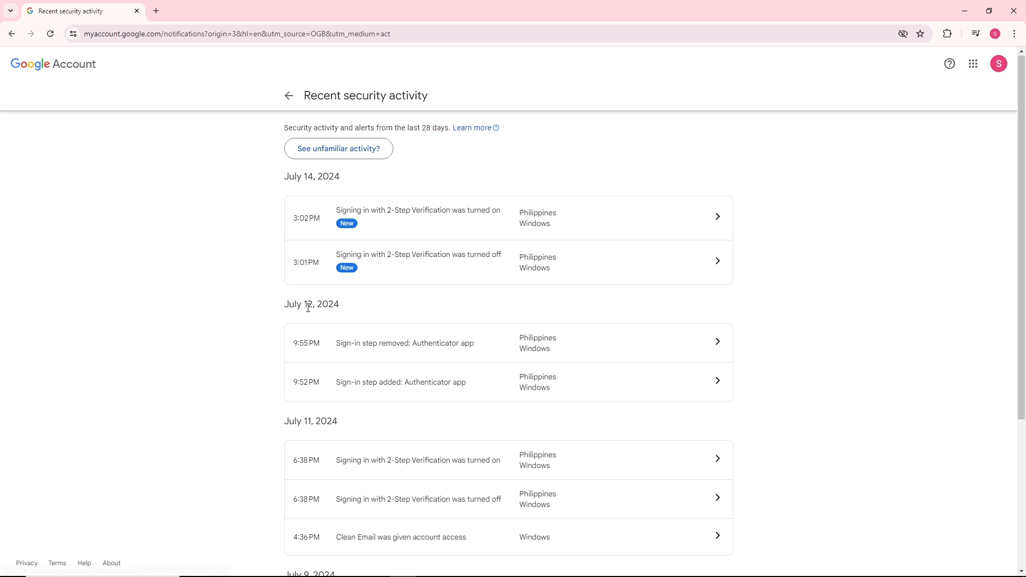
mouse_move(343, 216)
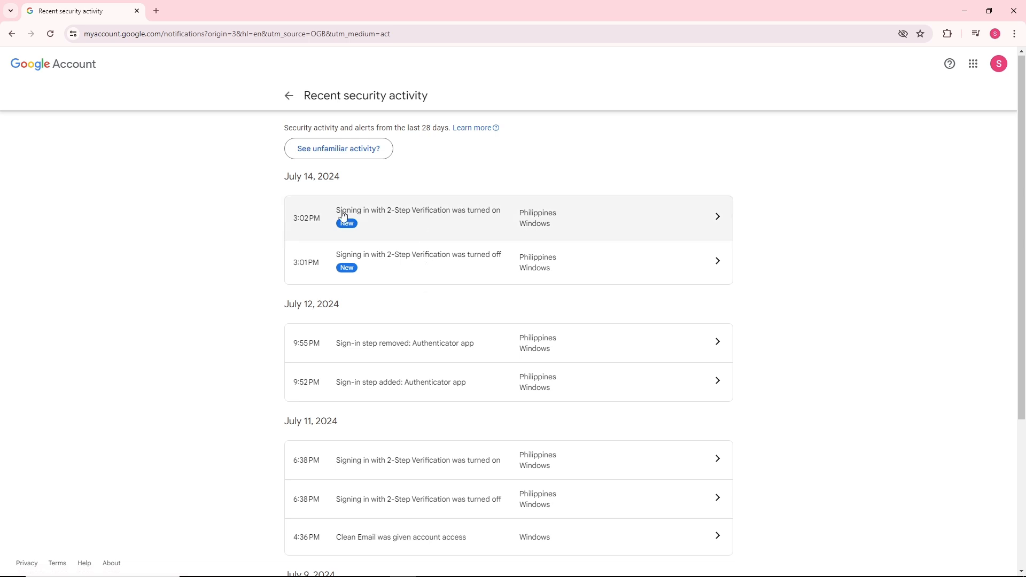
scroll("down", 3)
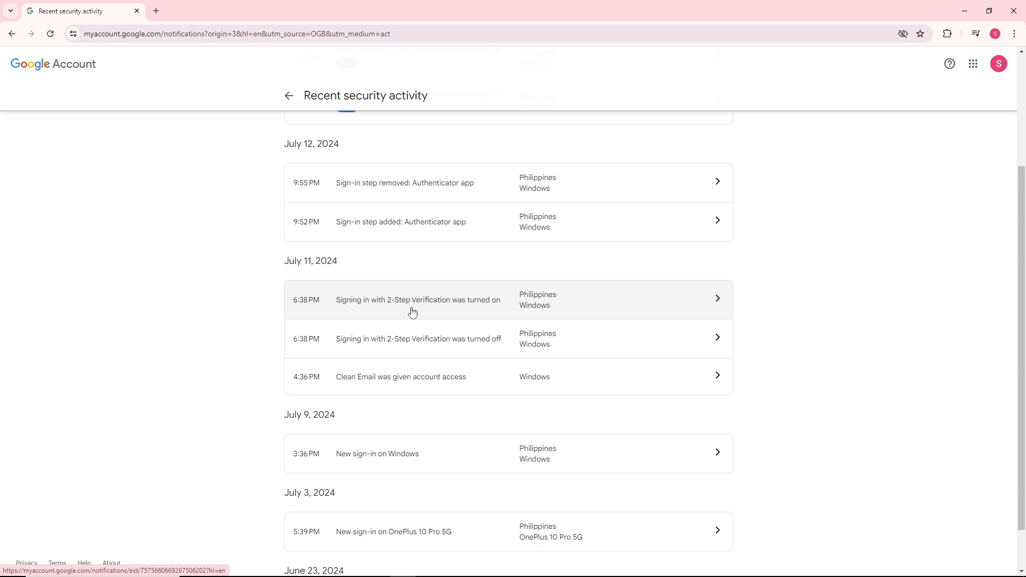